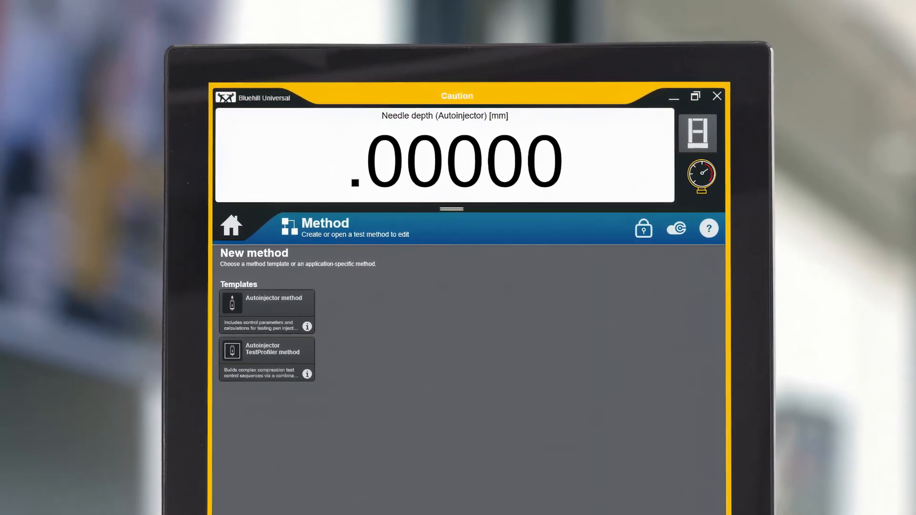
Start a new Autoinjector method and enable Cap removal, Injection and Safety check stages.
click(266, 309)
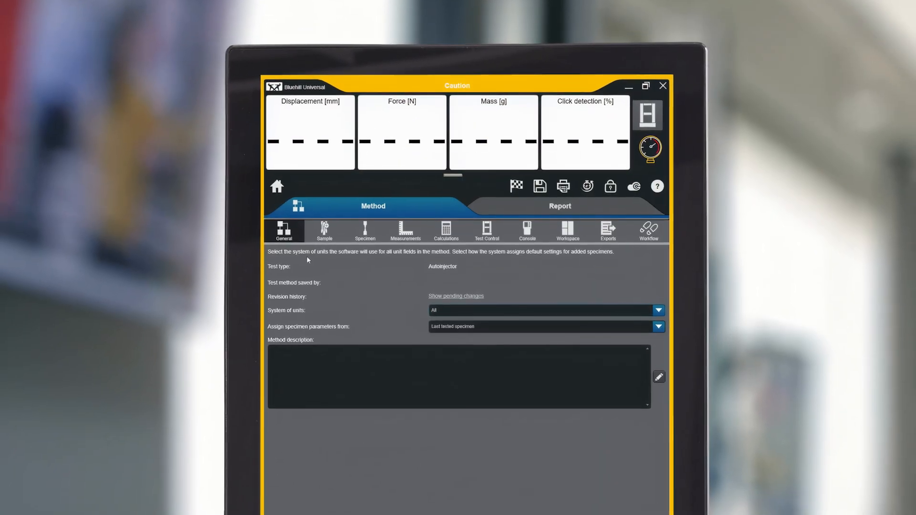
click(486, 230)
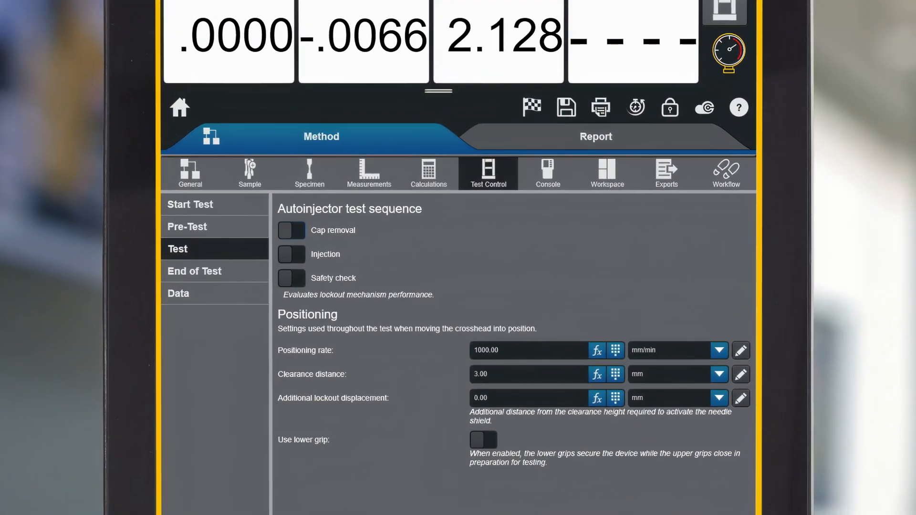
click(291, 230)
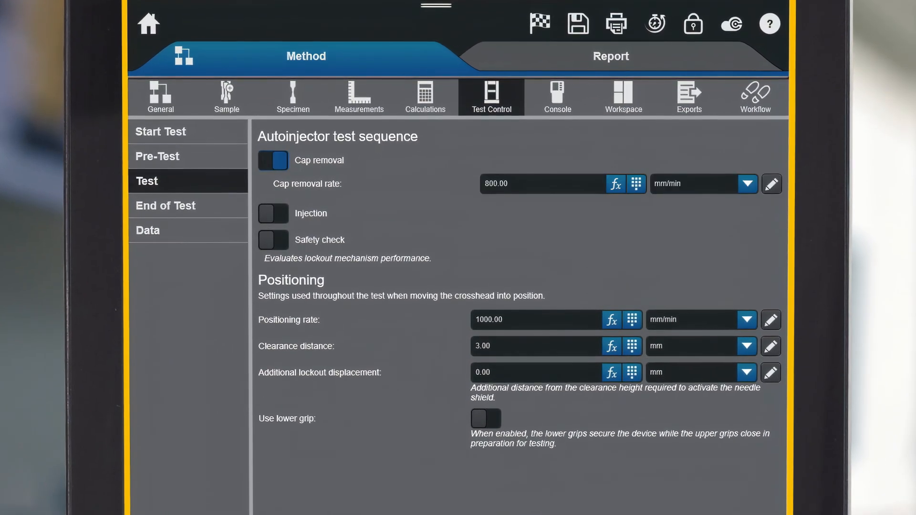
click(272, 212)
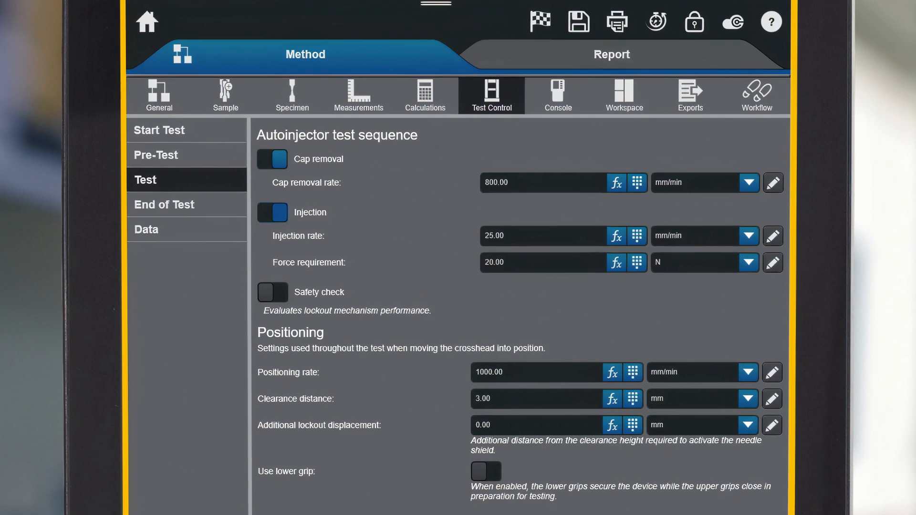
click(272, 292)
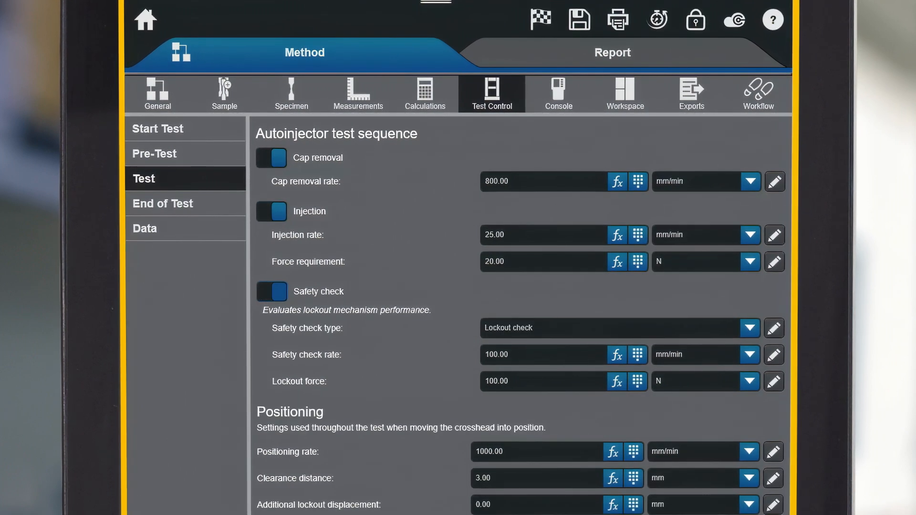
Move to the specimen properties and choose the device activation type.
click(290, 91)
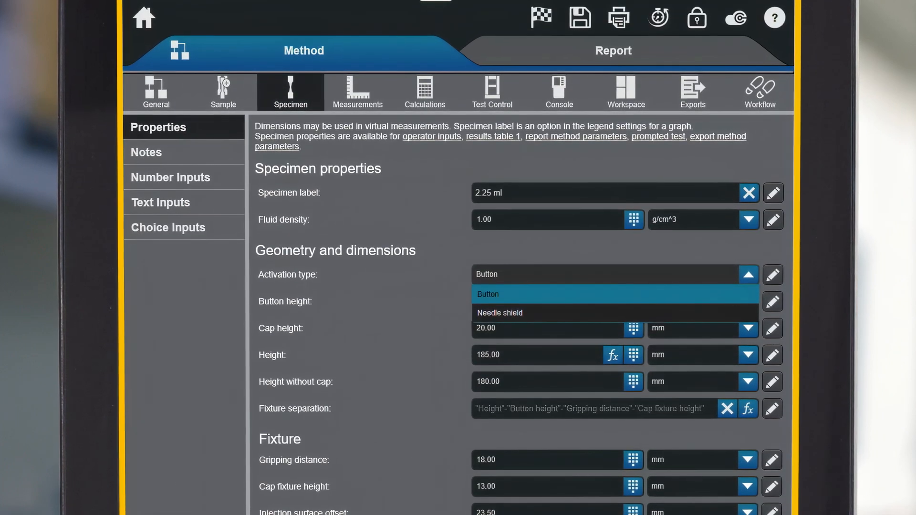
click(499, 313)
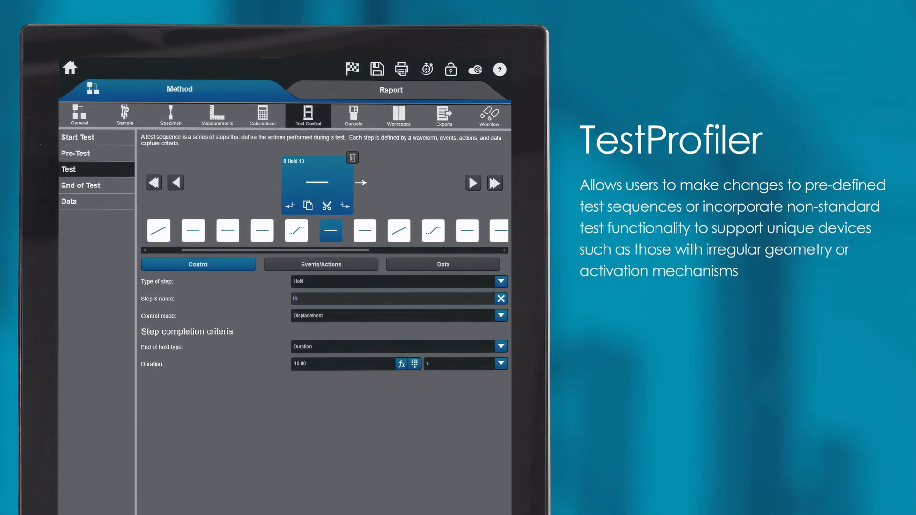
Show step 8's Events/Actions, where the step entry event pauses the test.
click(321, 265)
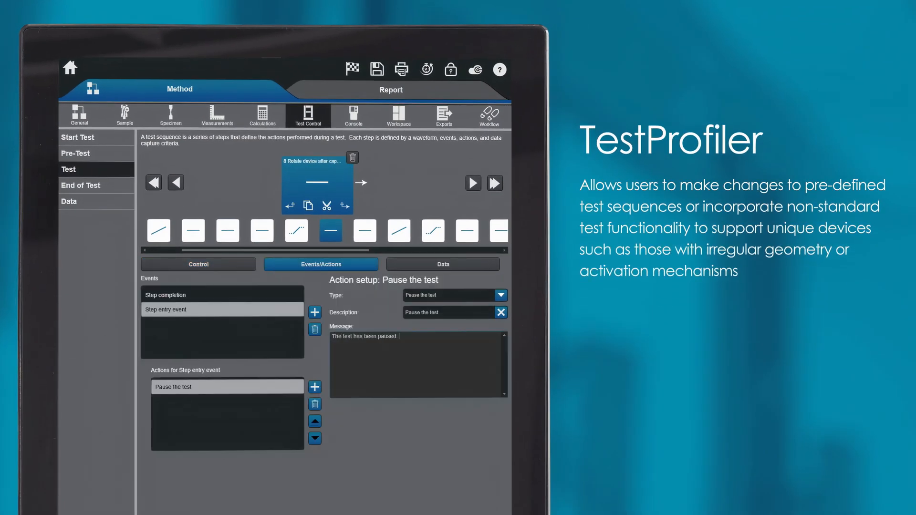